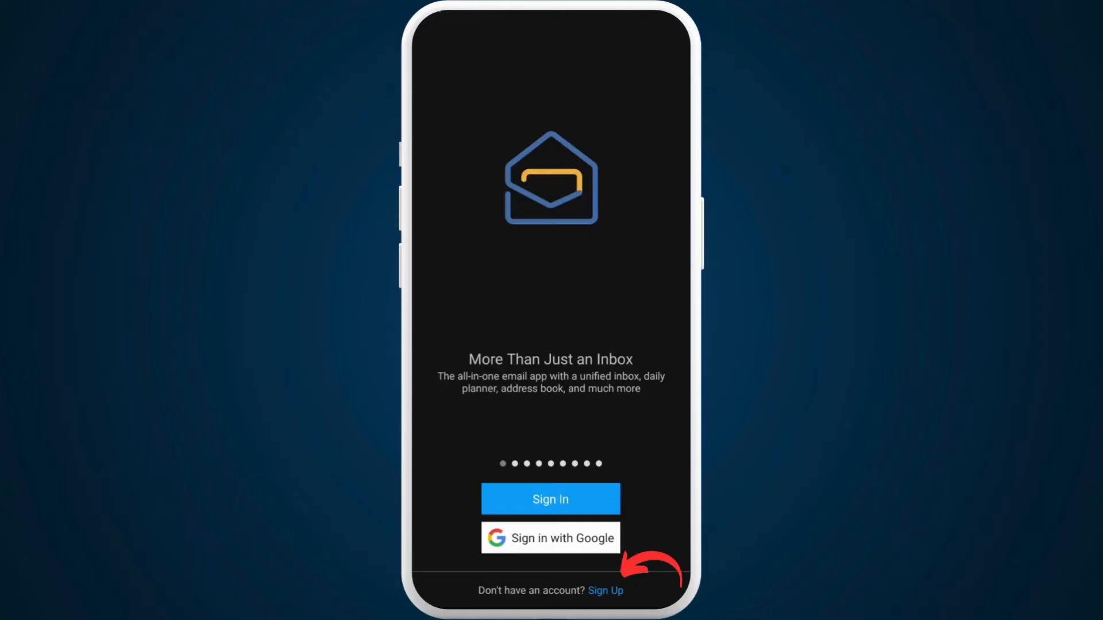
Step: Start creating a new Zoho Mail account from the welcome screen's Sign Up option
{"action": "left_click", "coordinate": [605, 590]}
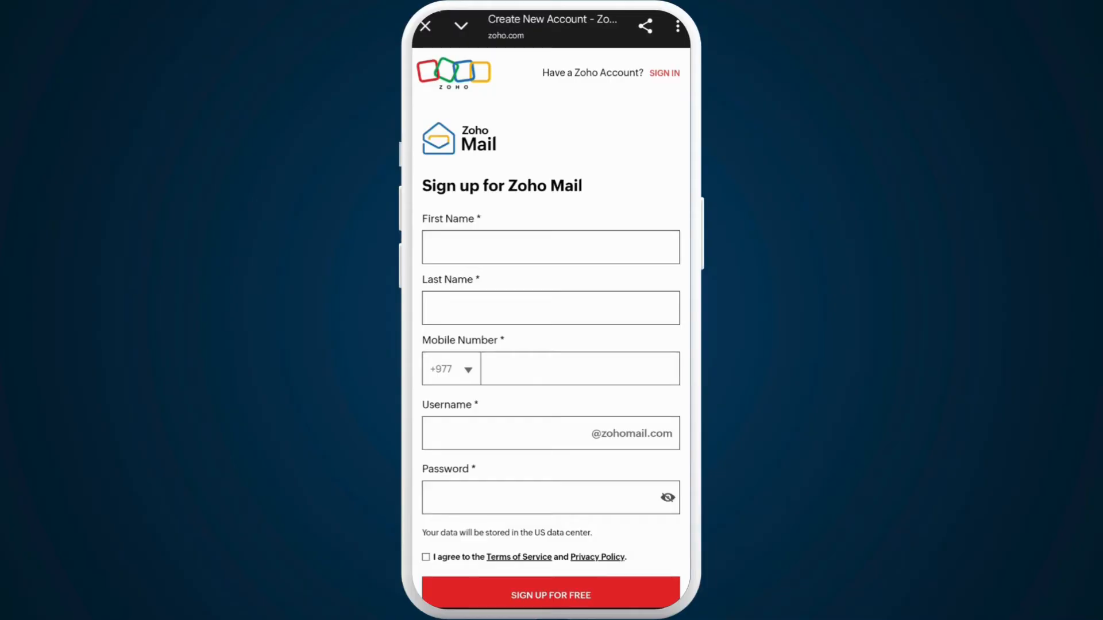
Step: Submit the filled-in name, mobile number, username and password with terms accepted via SIGN UP FOR FREE
{"action": "scroll", "scroll_direction": "up", "scroll_amount": 3}
{"action": "type", "text": "Chrishesia"}
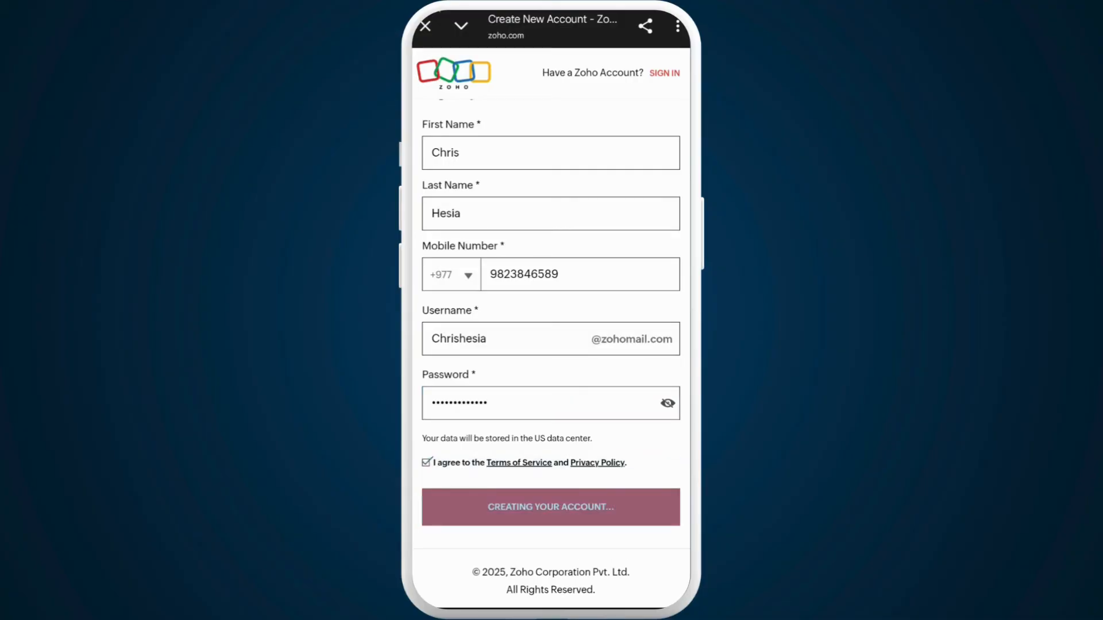
{"action": "left_click", "coordinate": [550, 507]}
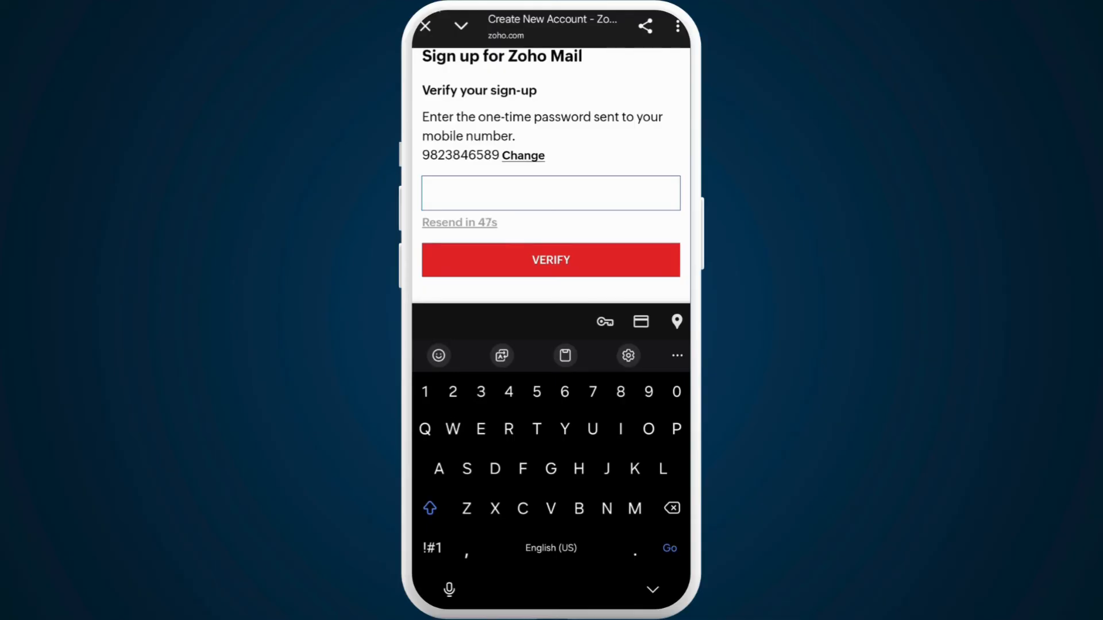
{"action": "left_click", "coordinate": [551, 193]}
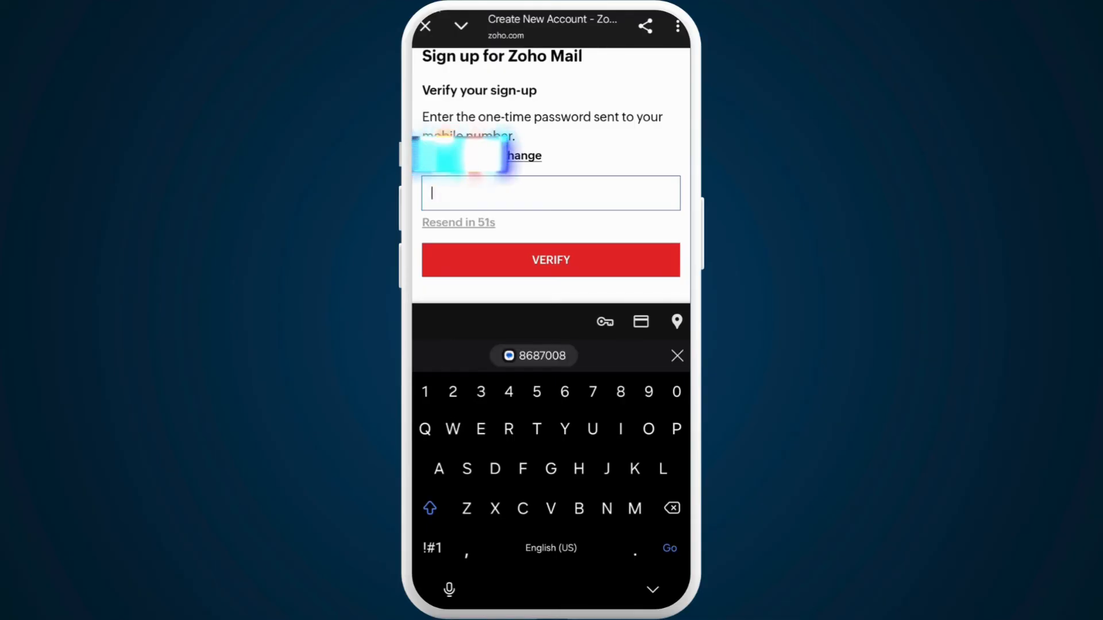
{"action": "left_click", "coordinate": [534, 355]}
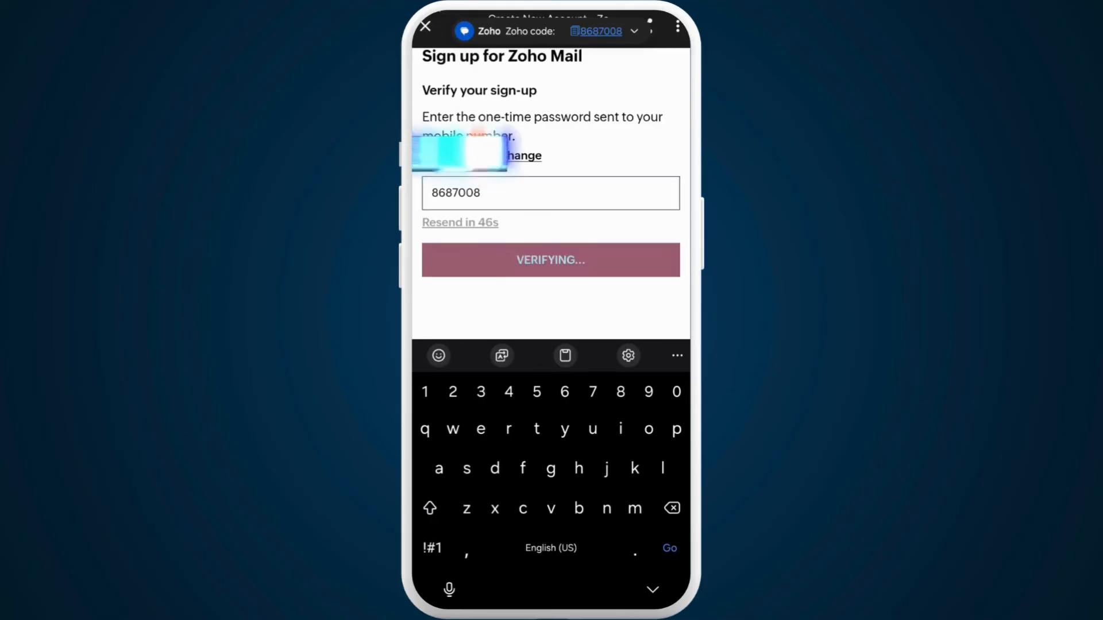